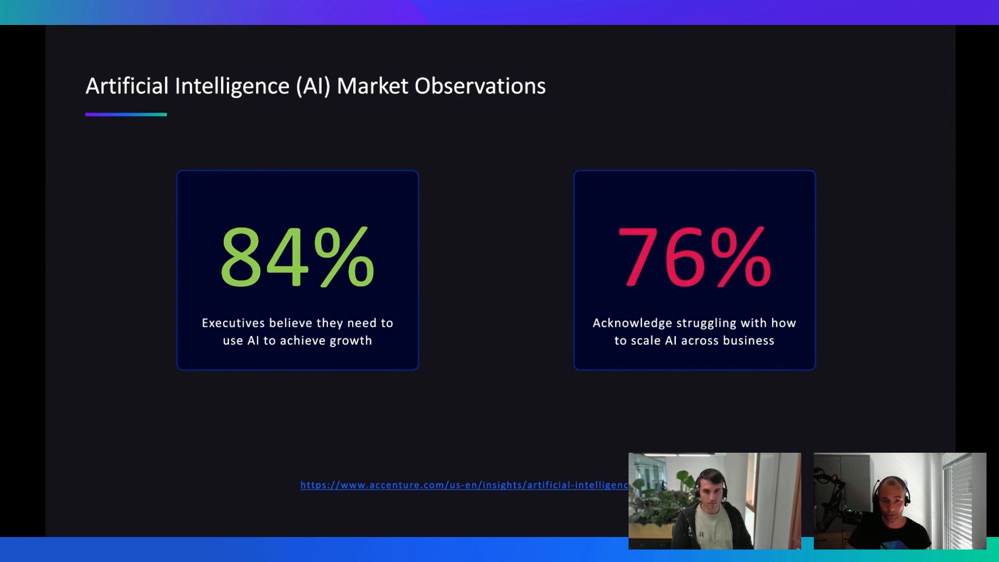
Advance from Market Observations to the AI Adoption Challenges slide
key(Right)
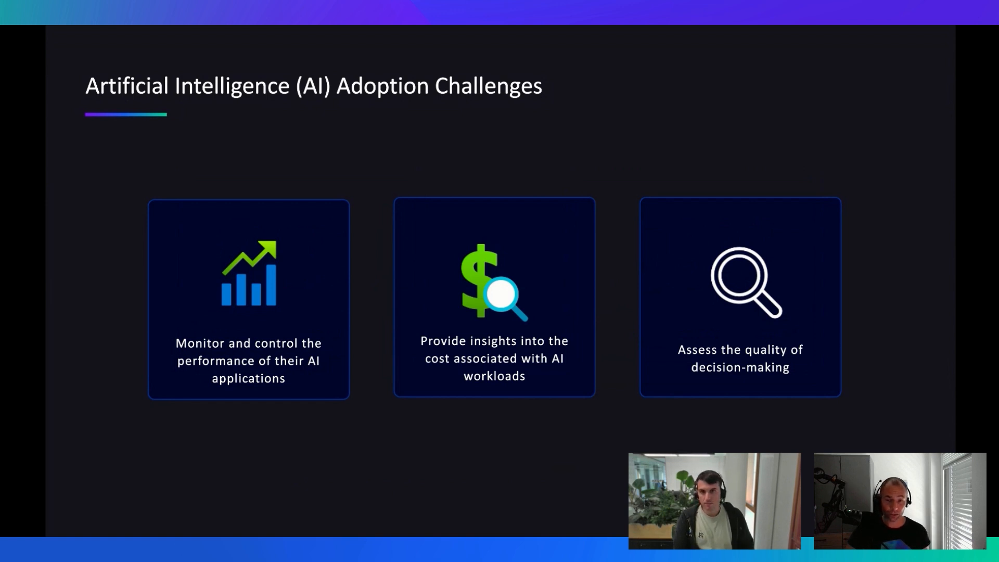
Advance to the AI Observability layered-stack slide
key(Right)
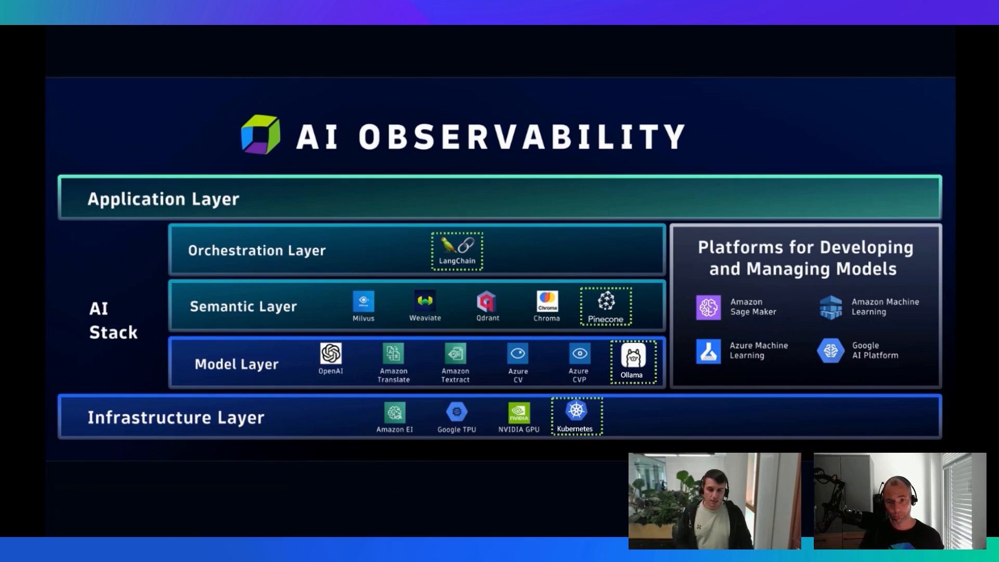
Move past the last slide to the easyTravel AI travel advisor demo for Boston
key(Right)
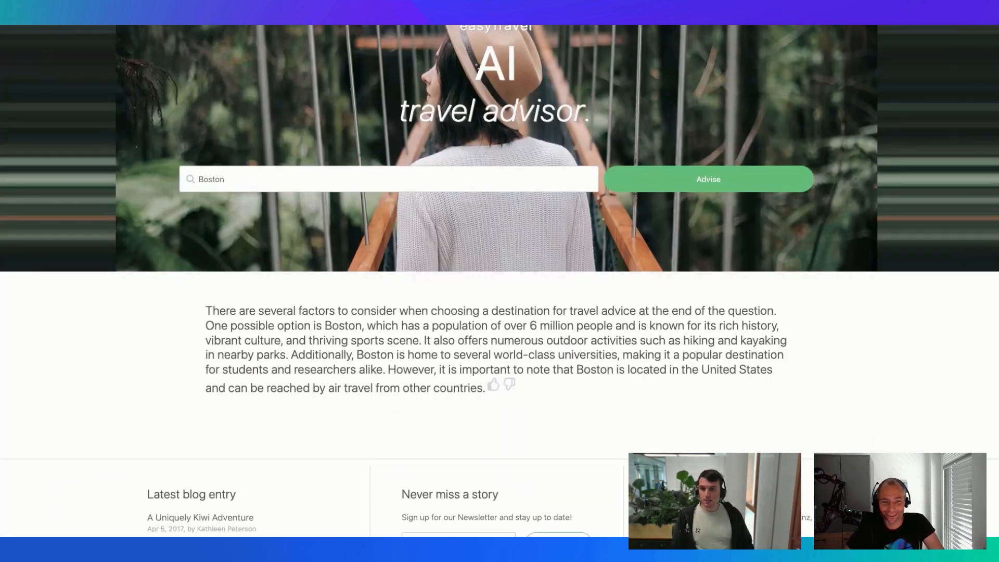
Replace Boston with Barcelona in the destination field and request travel advice
double_click(211, 179)
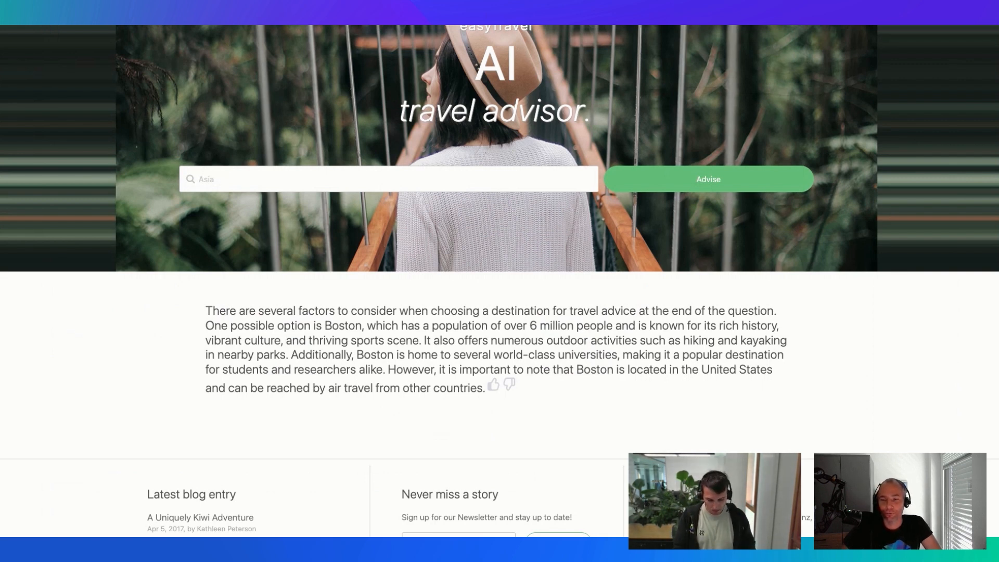
text(Barcel)
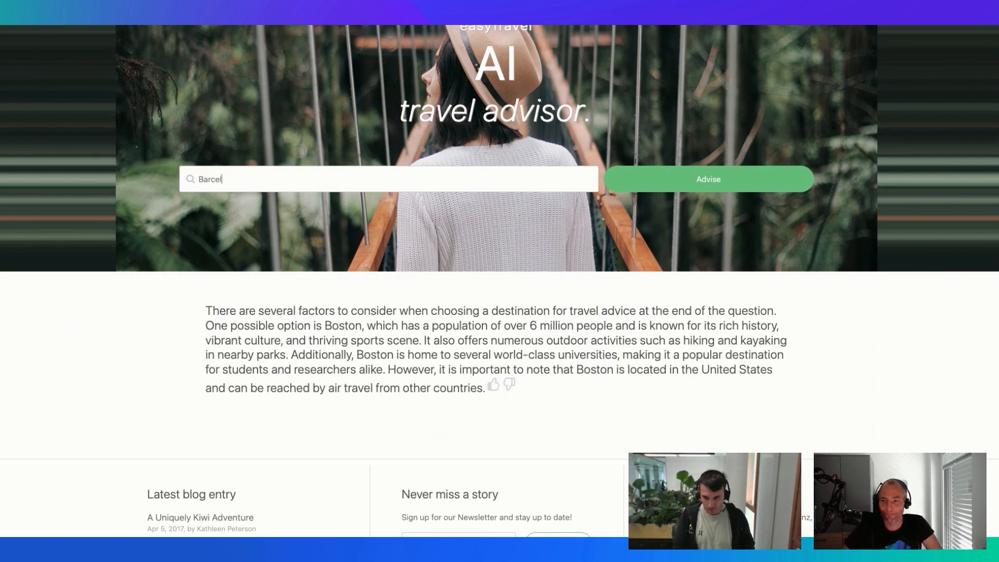
click(706, 181)
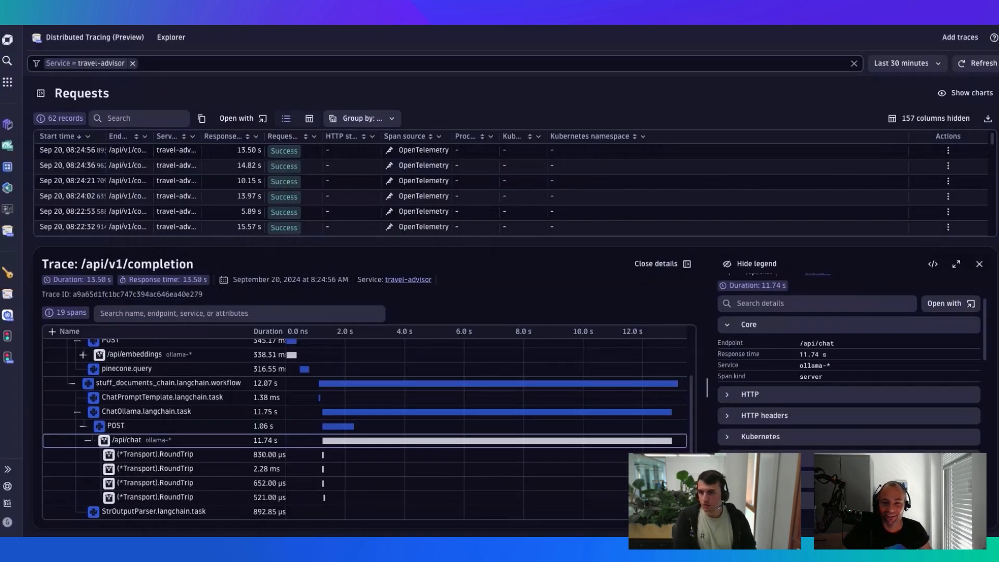
Reload recent requests and expand the completion trace down to stuff_documents_chain and its ChatOllama task
click(60, 363)
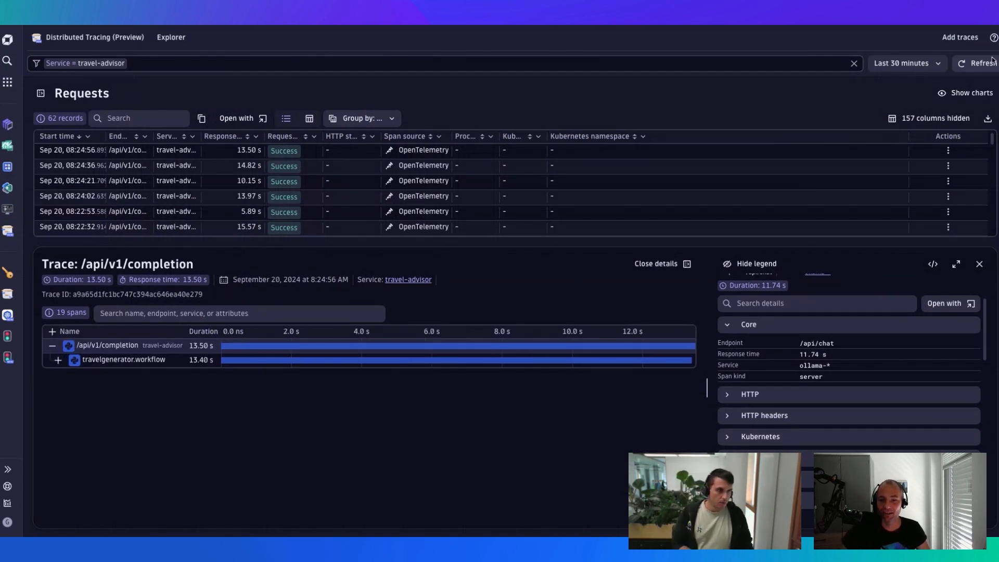
click(979, 63)
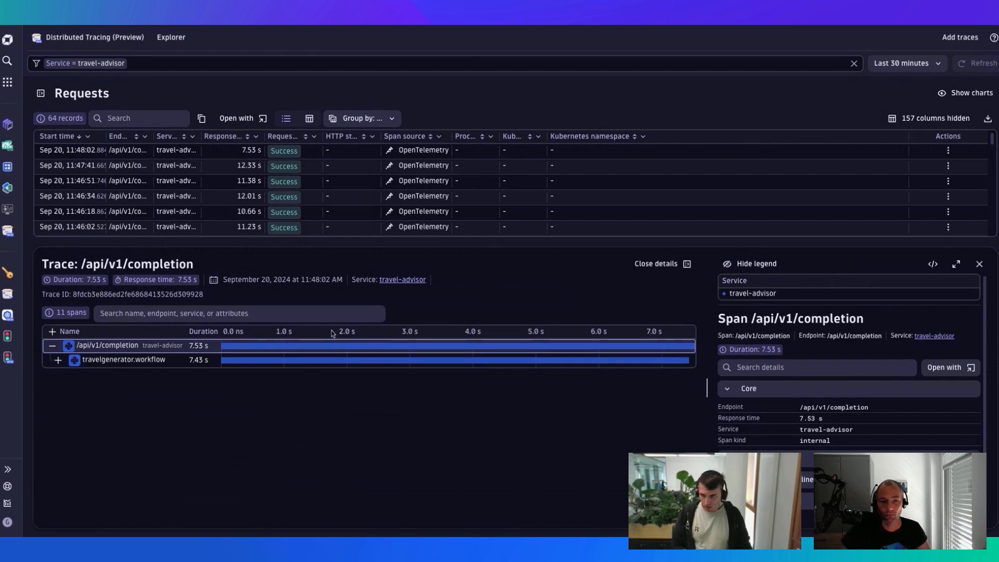
click(57, 360)
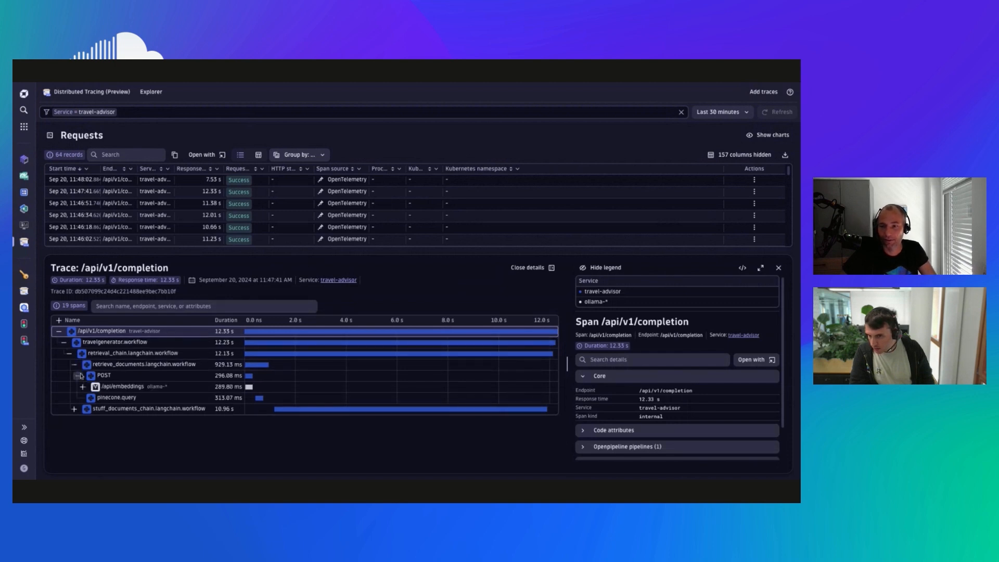
click(73, 407)
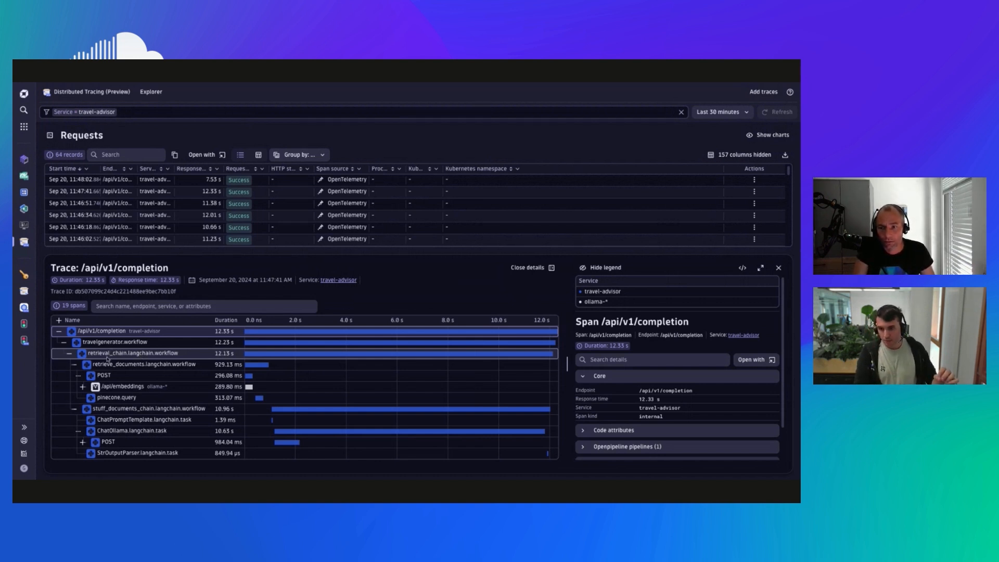
Expand the ChatOllama POST to reveal the /api/chat call and its span attributes
click(159, 364)
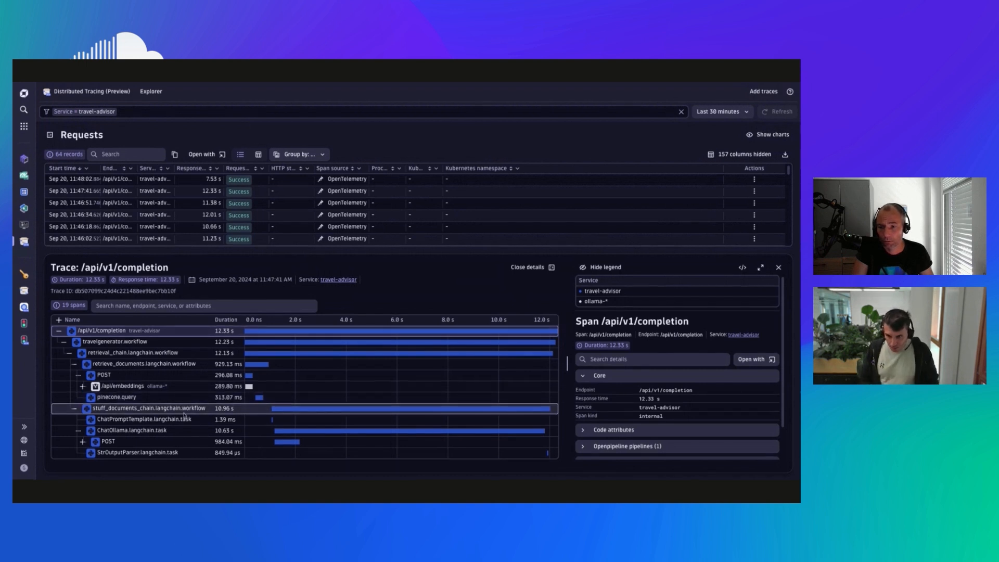
click(135, 429)
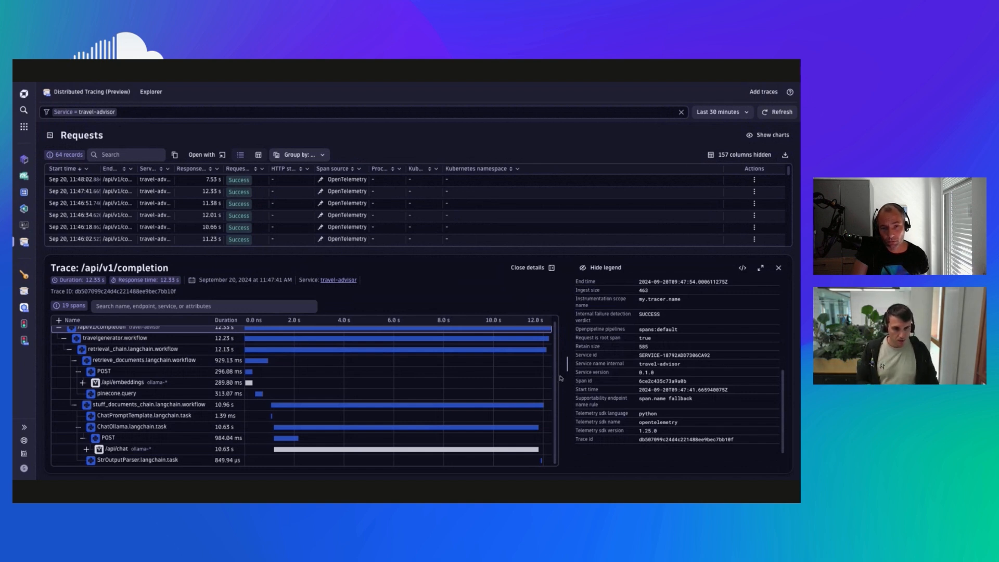
View ChatOllama.langchain.task completion content, then expand /api/chat into its RoundTrip child calls
click(134, 426)
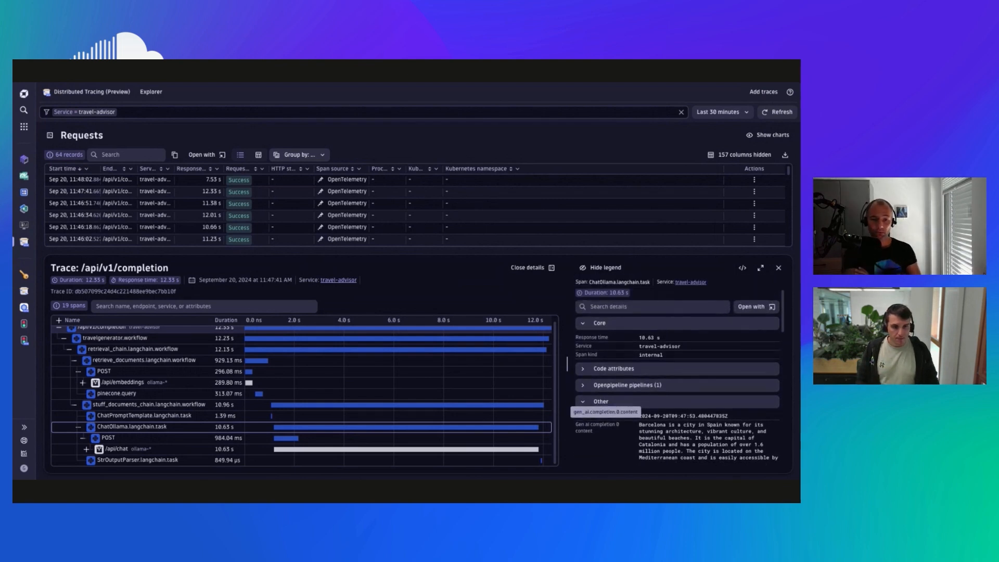
scroll(down, 3)
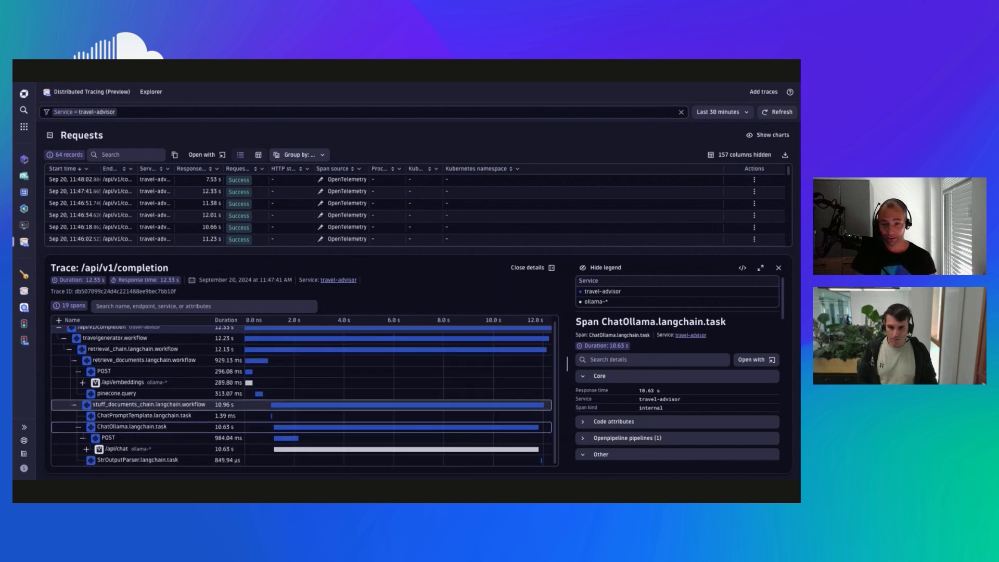
click(86, 448)
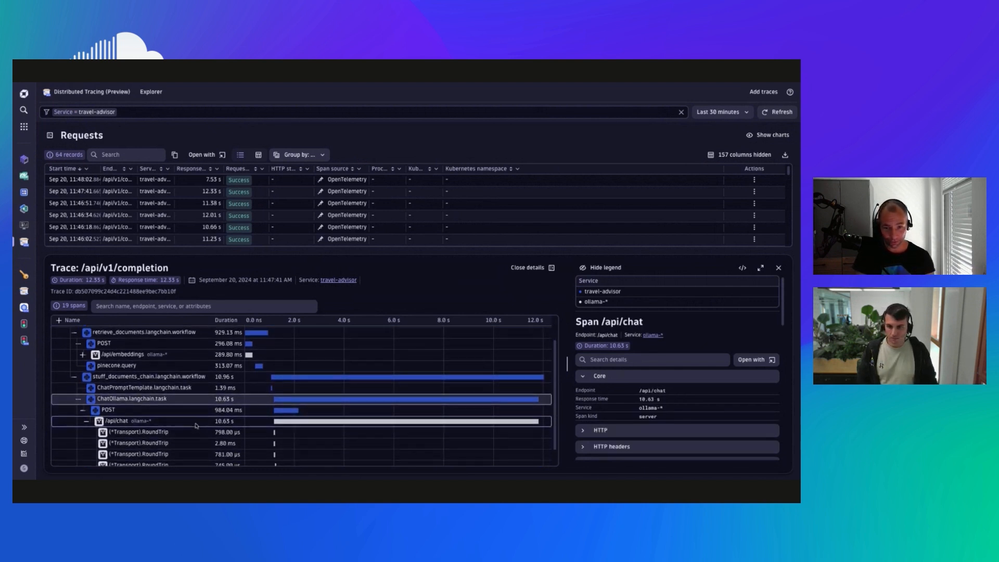
Highlight gen_ai.usage.input_tokens in the Prompt Token Count query, then switch to the Output Token Count tile
scroll(down, 3)
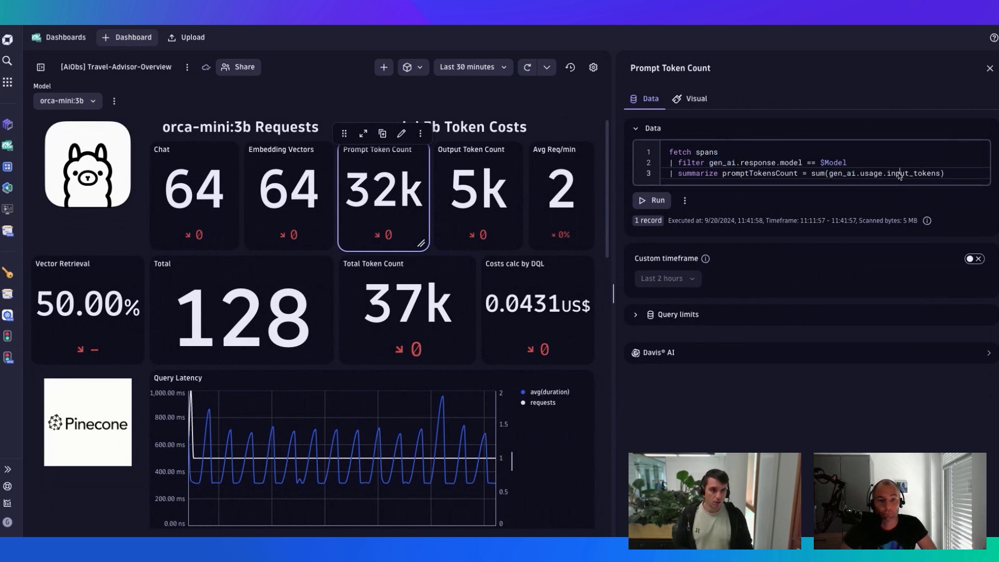
double_click(911, 173)
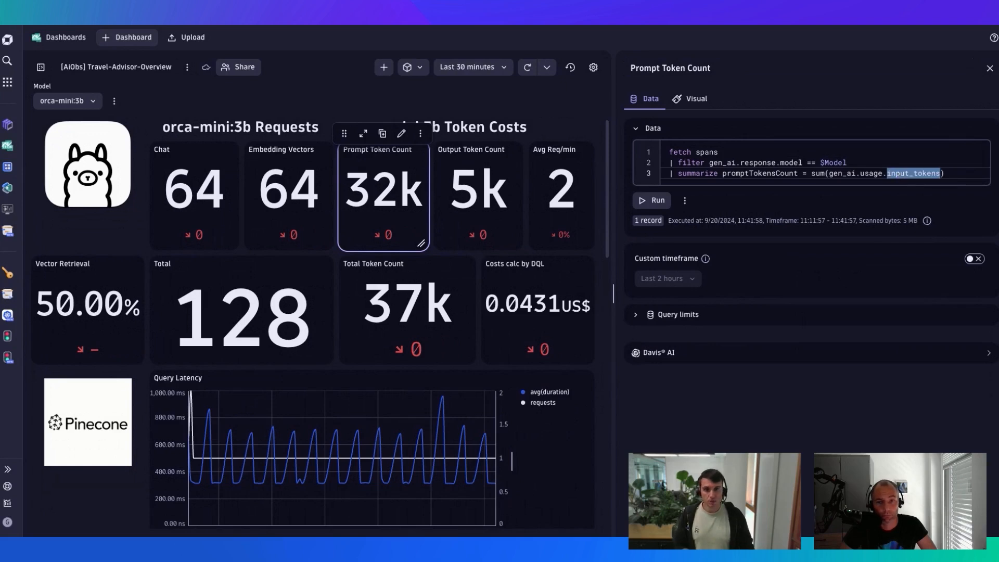
click(478, 192)
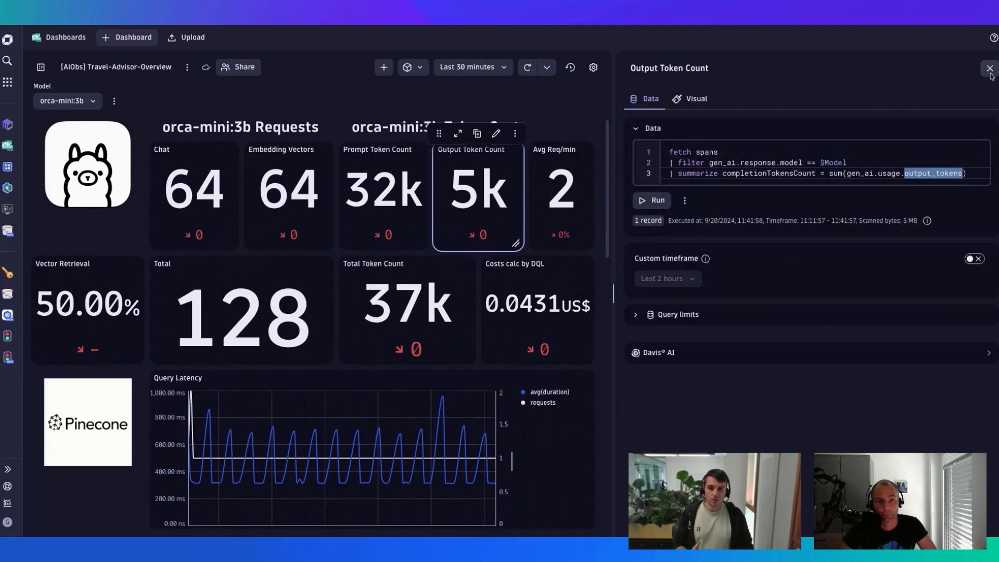
Close the Output Token Count query editor to show the full dashboard with the 0.0431 US$ cost
click(989, 69)
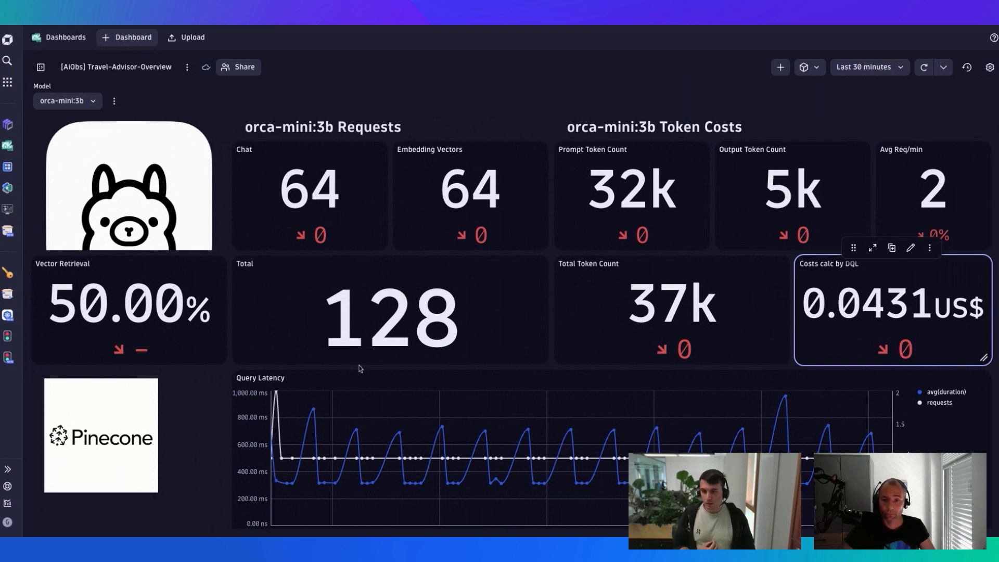
Scroll the dashboard down to the Pinecone Query Latency and Operations (RU/WU) charts
scroll(down, 3)
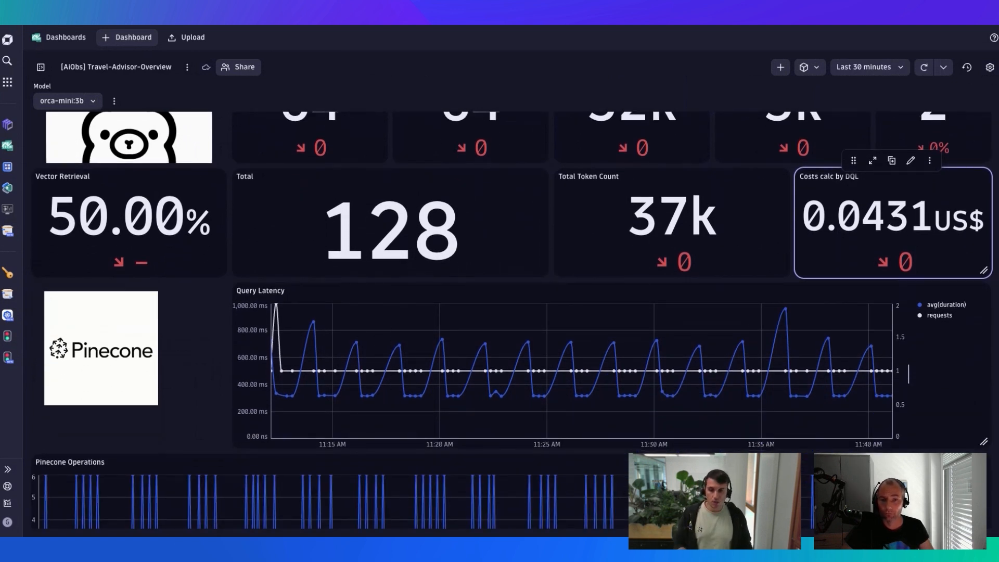
mouse_move(355, 331)
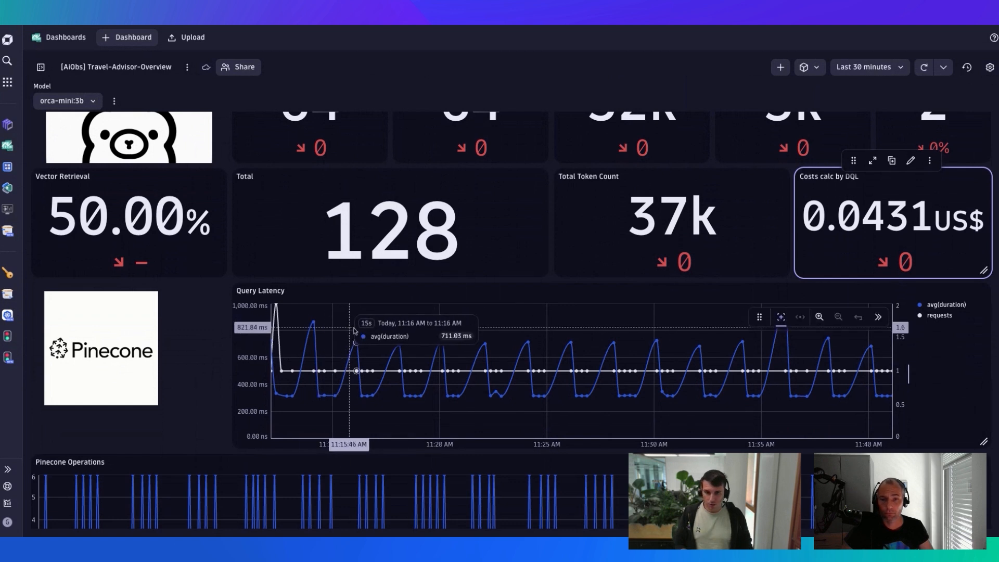
mouse_move(439, 351)
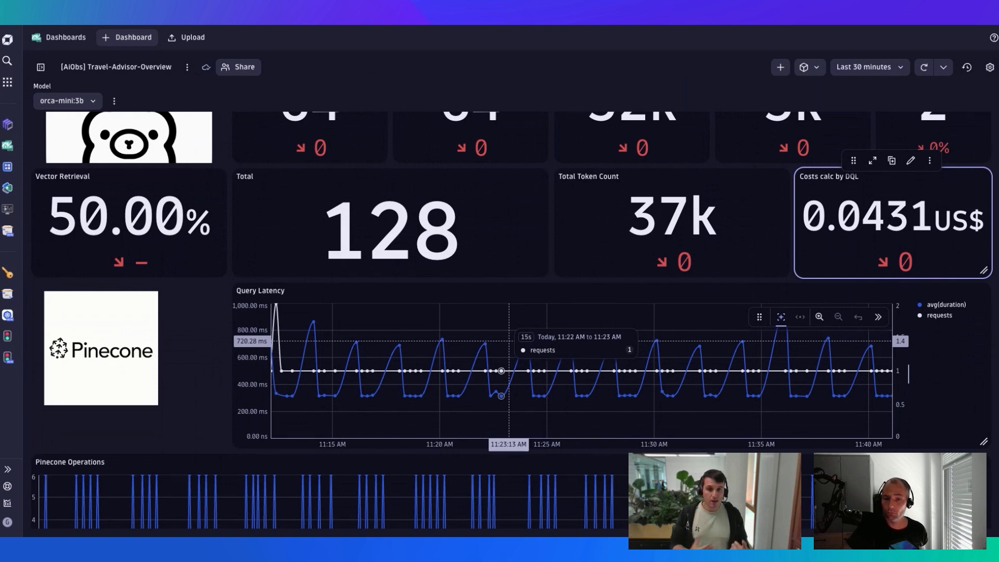
scroll(down, 3)
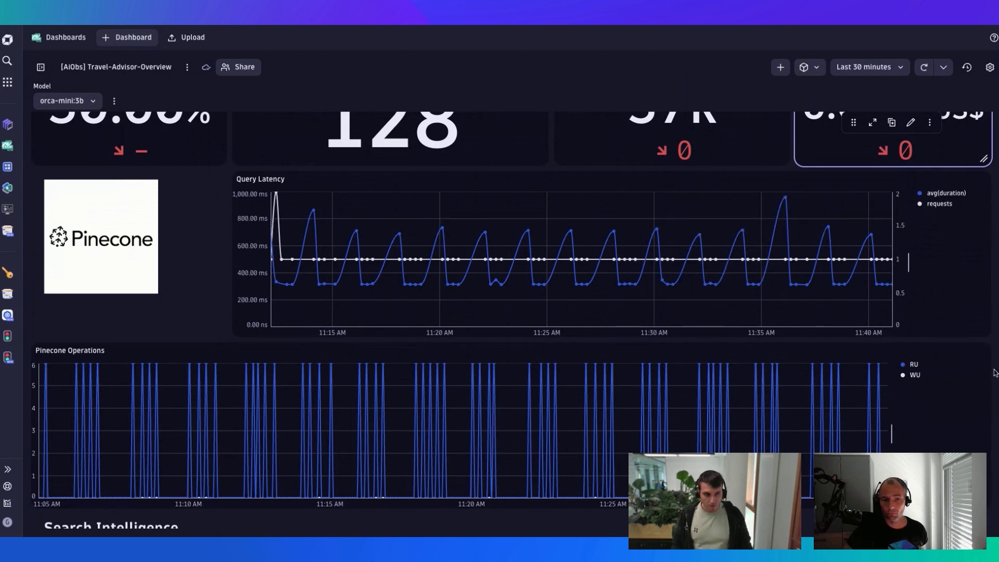
Scroll down to the Search Intelligence section's Response Time Prompt chart and prompt/response/model table
scroll(down, 3)
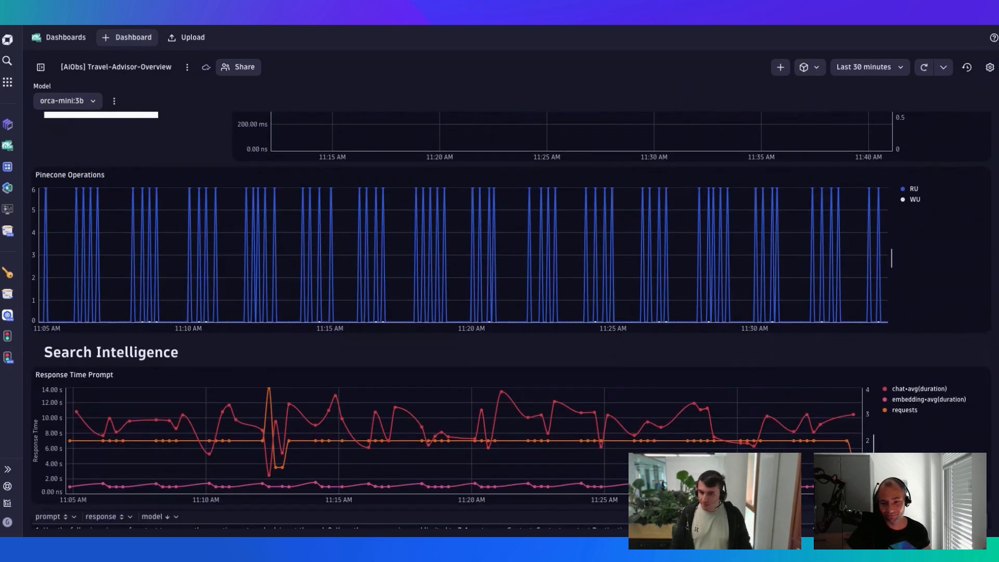
scroll(down, 3)
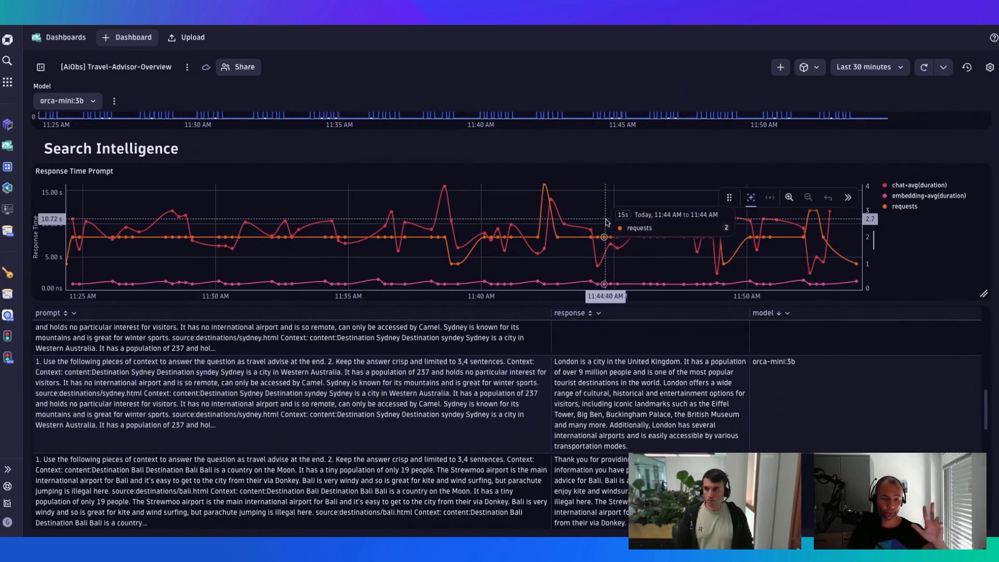
scroll(down, 3)
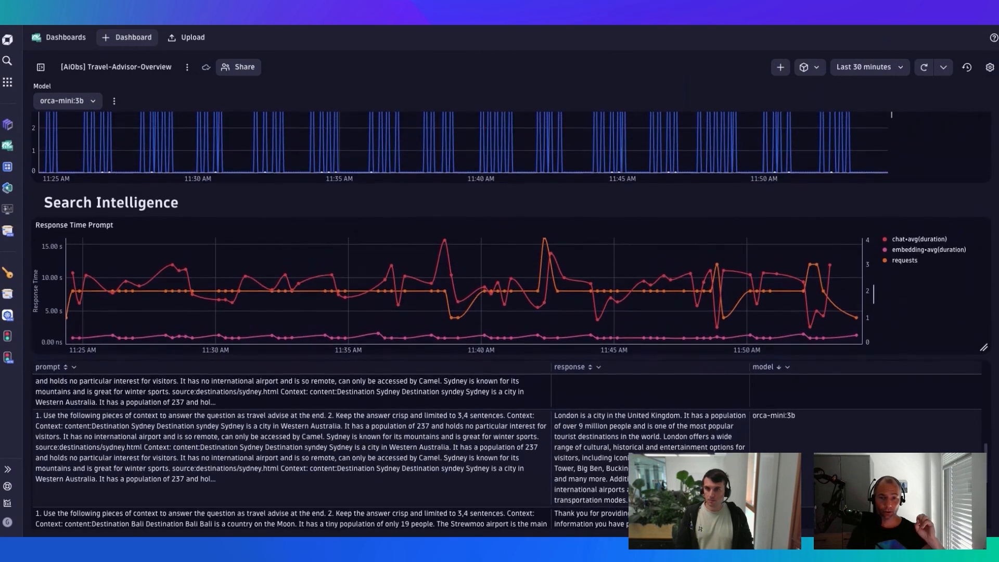